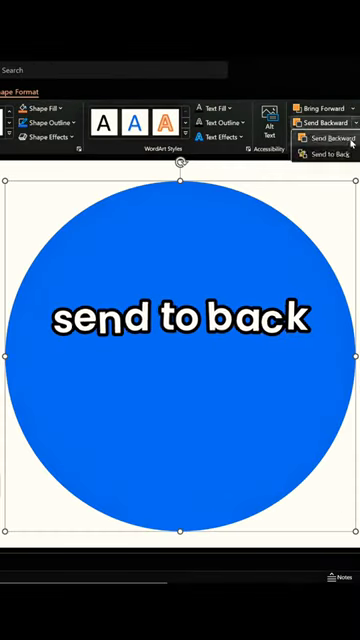
Send the blue circle behind the brush stroke and subtract the stroke out of it.
click(320, 124)
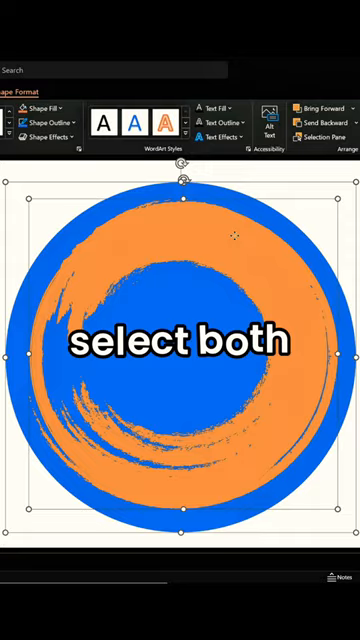
click(234, 152)
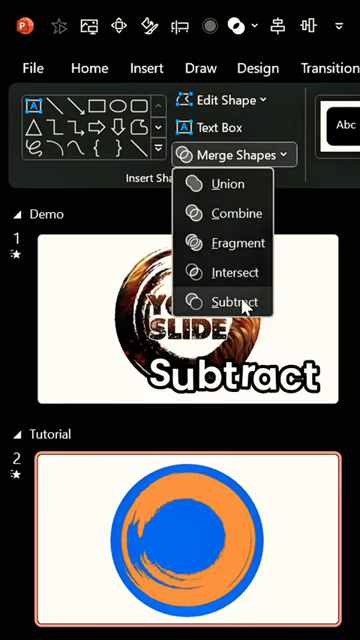
click(234, 300)
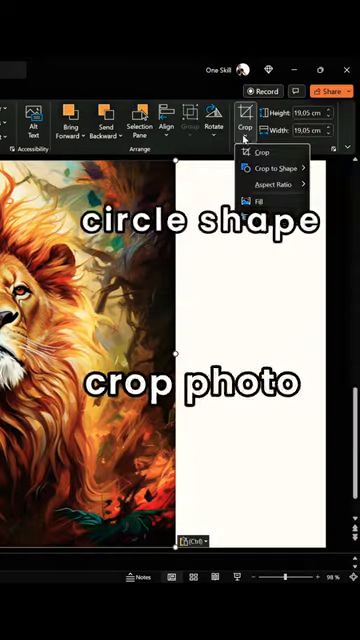
Crop the lion photo to an oval, send it behind the ring, and start its spin With Previous.
click(264, 168)
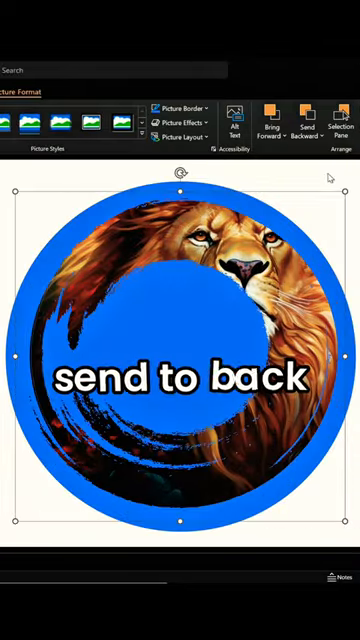
click(244, 164)
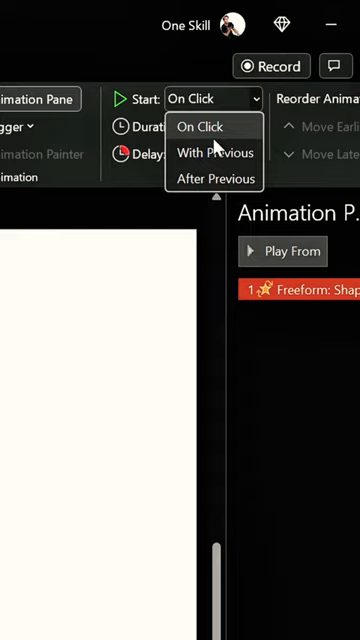
click(216, 152)
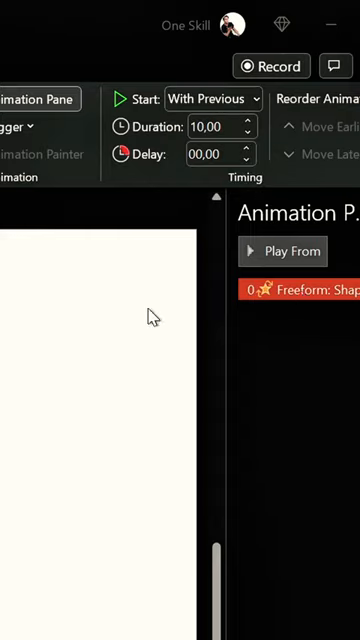